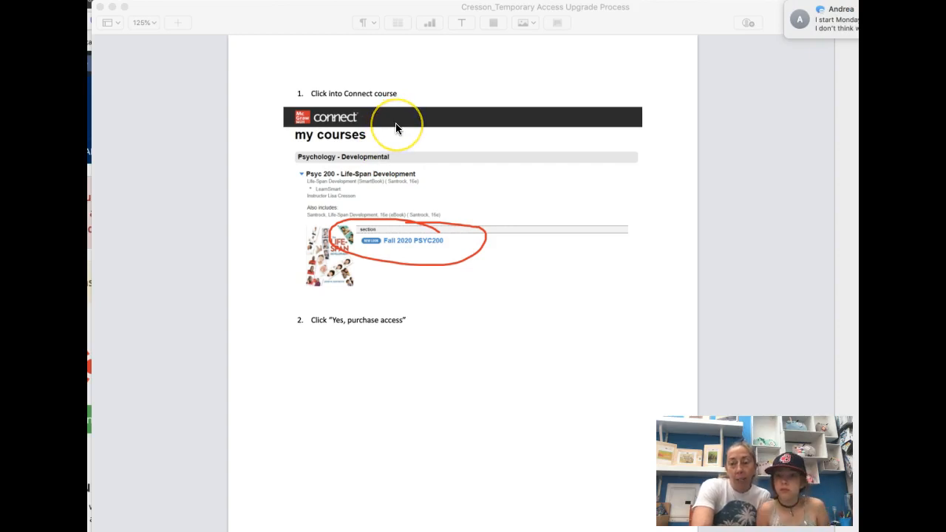
{"action": "mouse_move", "coordinate": [425, 127]}
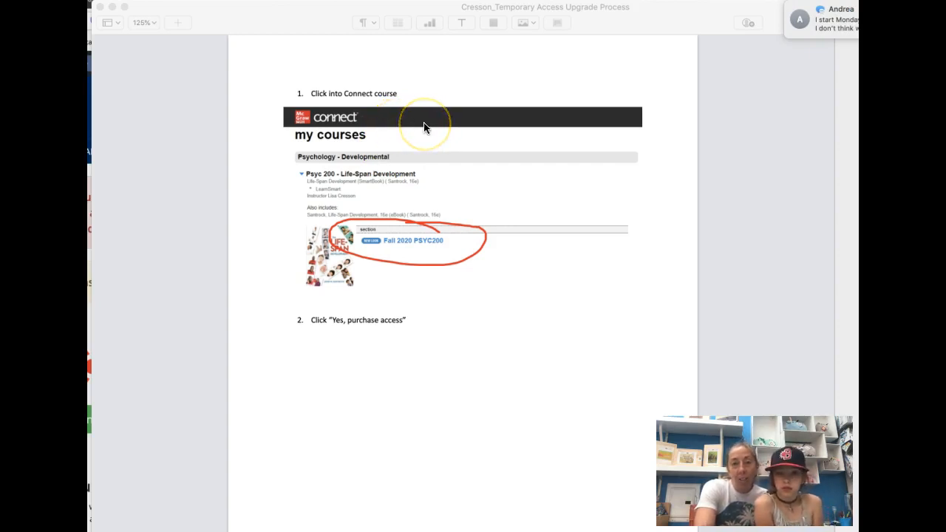
{"action": "mouse_move", "coordinate": [393, 163]}
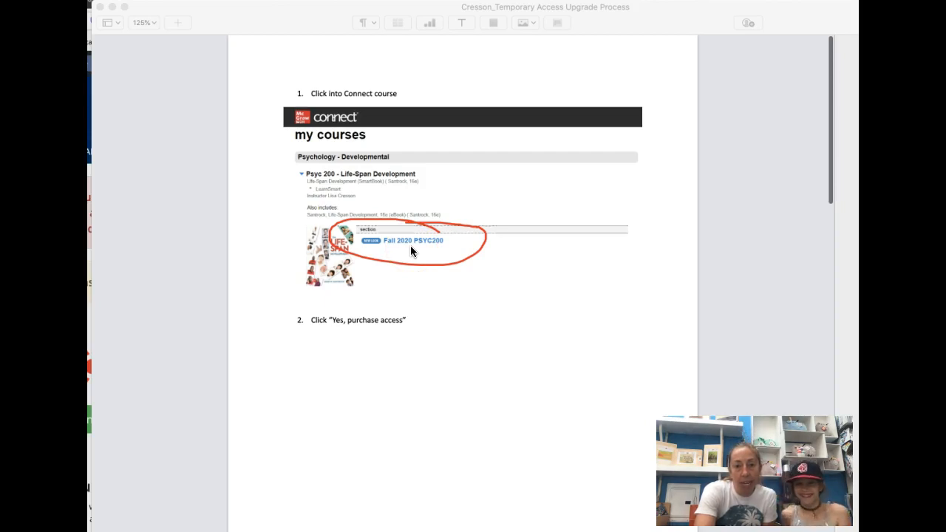
- Scroll the instructions to step 2's screenshot with 'Yes, purchase access' circled
{"action": "scroll", "scroll_direction": "down", "scroll_amount": 3}
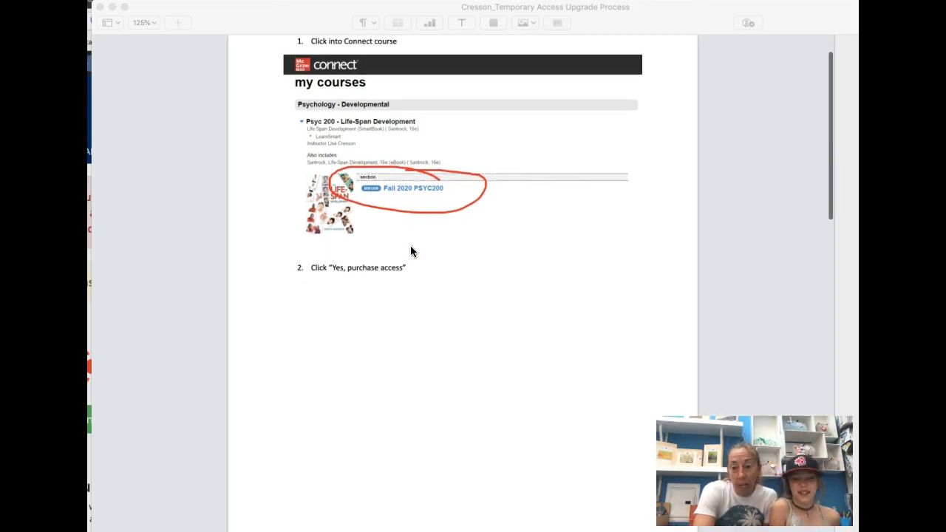
{"action": "scroll", "scroll_direction": "down", "scroll_amount": 3}
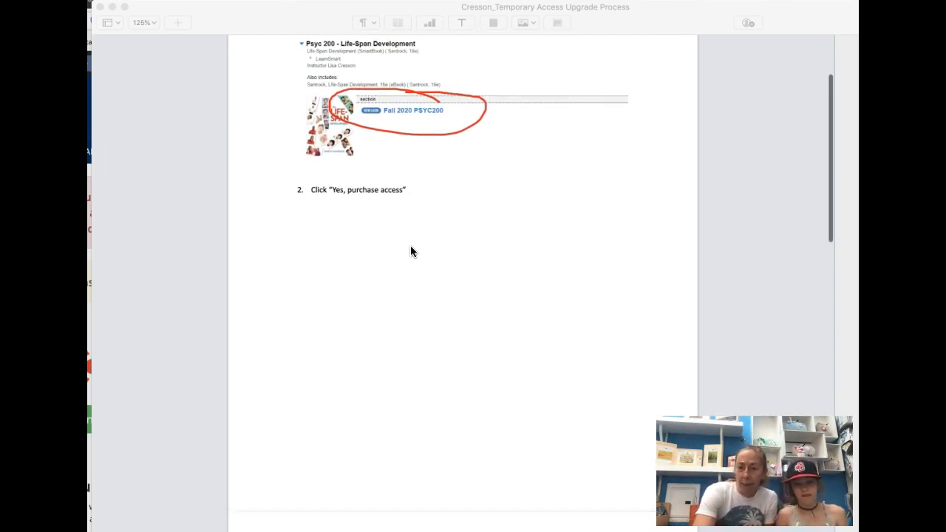
{"action": "scroll", "scroll_direction": "down", "scroll_amount": 3}
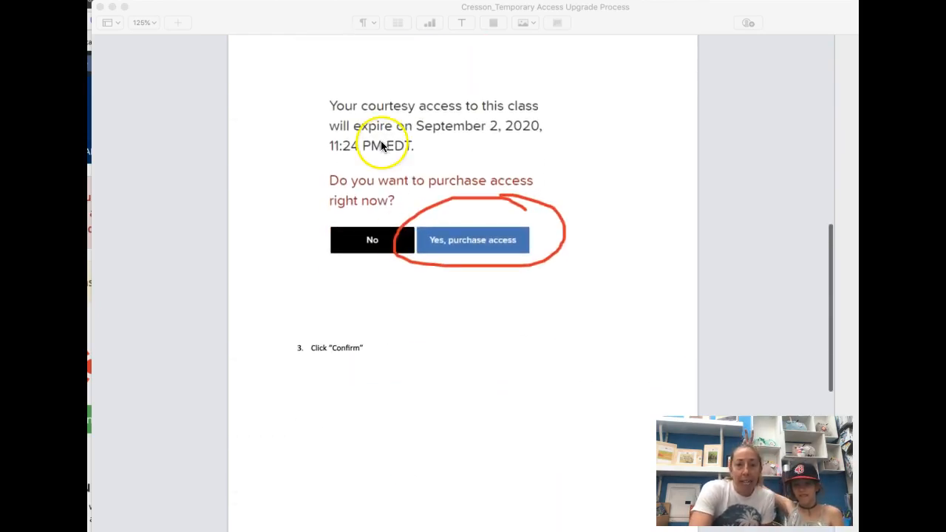
{"action": "mouse_move", "coordinate": [411, 126]}
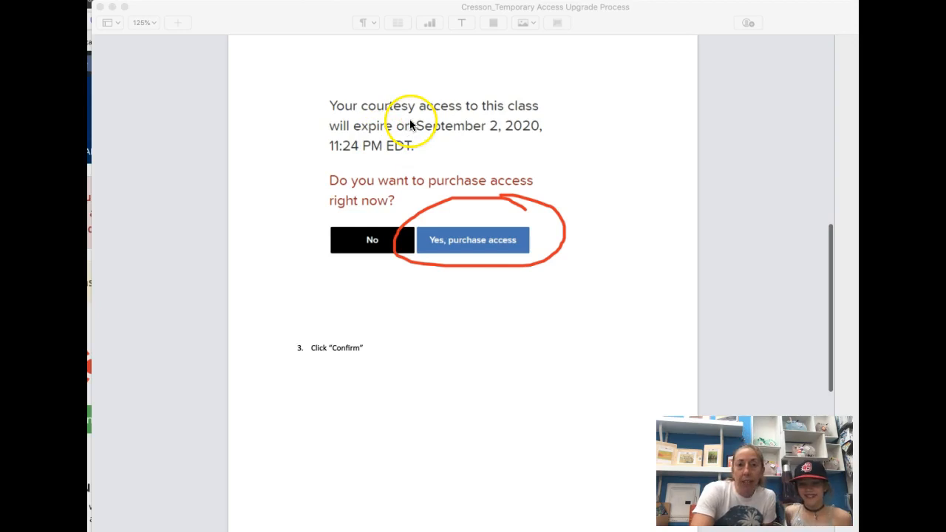
{"action": "mouse_move", "coordinate": [454, 159]}
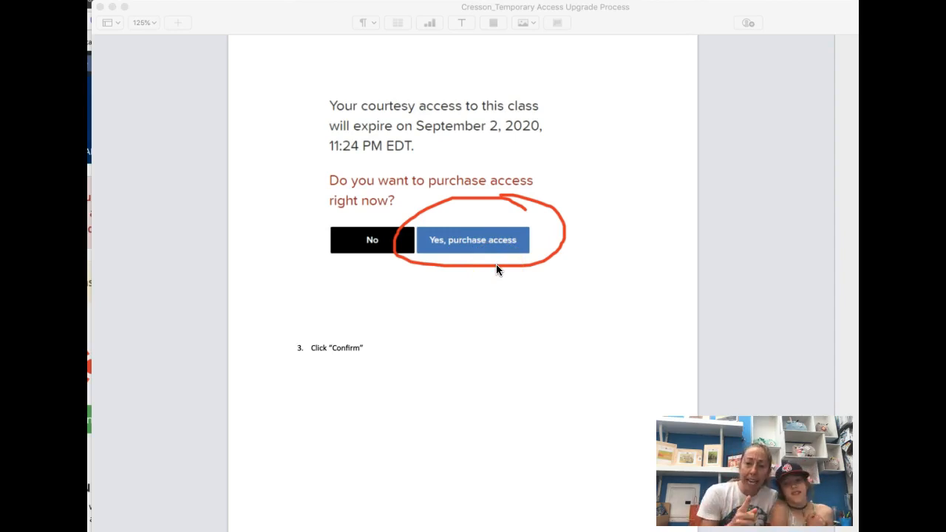
- Scroll on to step 3 'Click Confirm' and step 4 'Click Go To Connect' with its Success screen
{"action": "scroll", "scroll_direction": "down", "scroll_amount": 3}
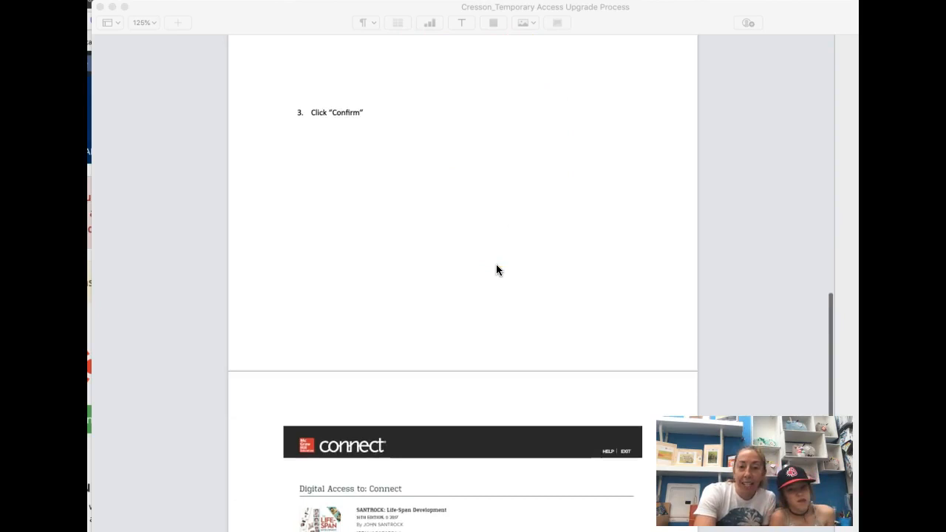
{"action": "scroll", "scroll_direction": "down", "scroll_amount": 3}
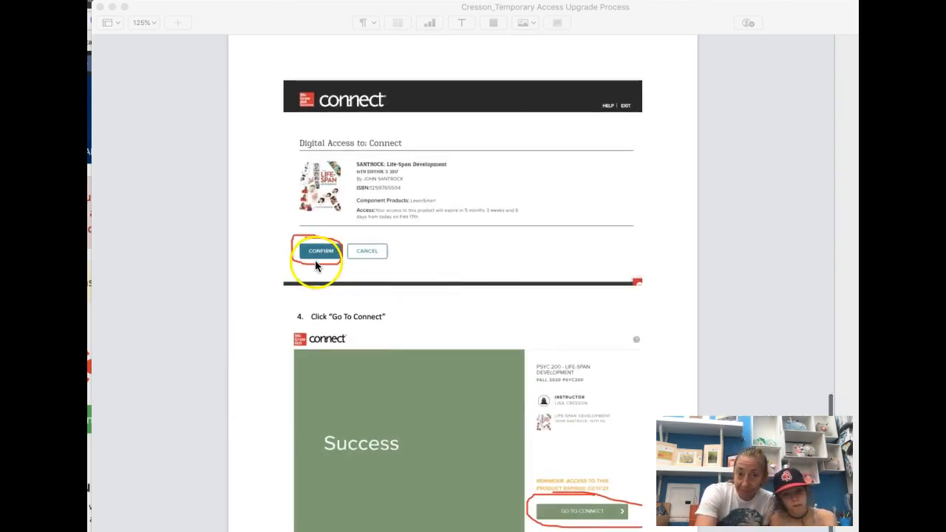
{"action": "scroll", "scroll_direction": "down", "scroll_amount": 3}
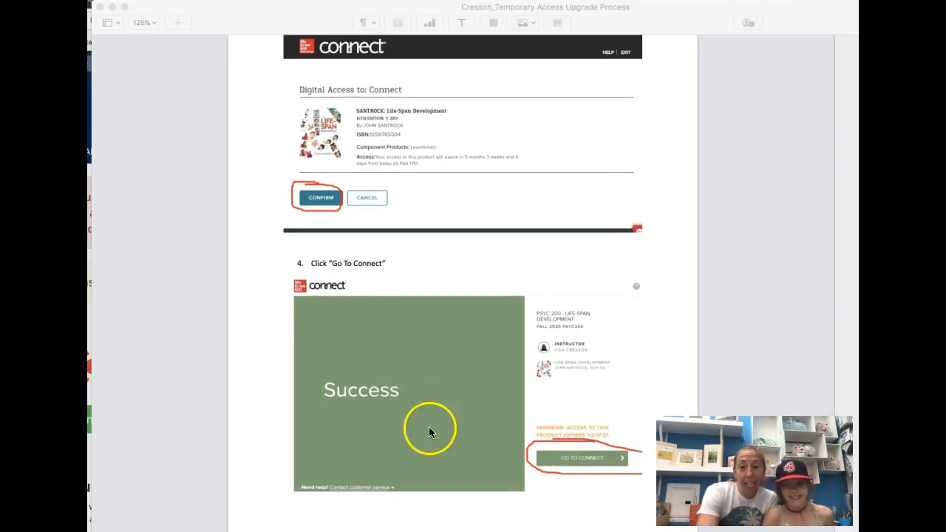
{"action": "mouse_move", "coordinate": [572, 462]}
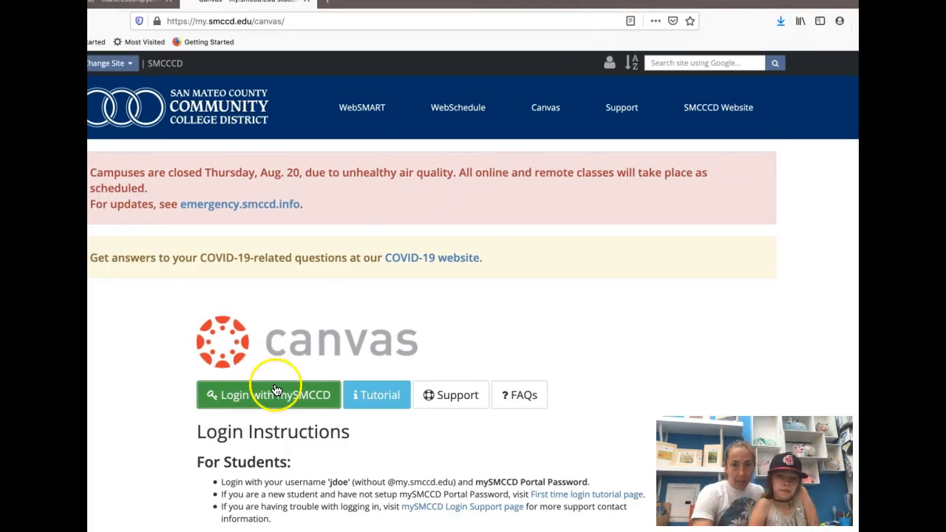
- Log in with mySMCCD, typing 'cres' and choosing the saved username suggestion
{"action": "left_click", "coordinate": [268, 394]}
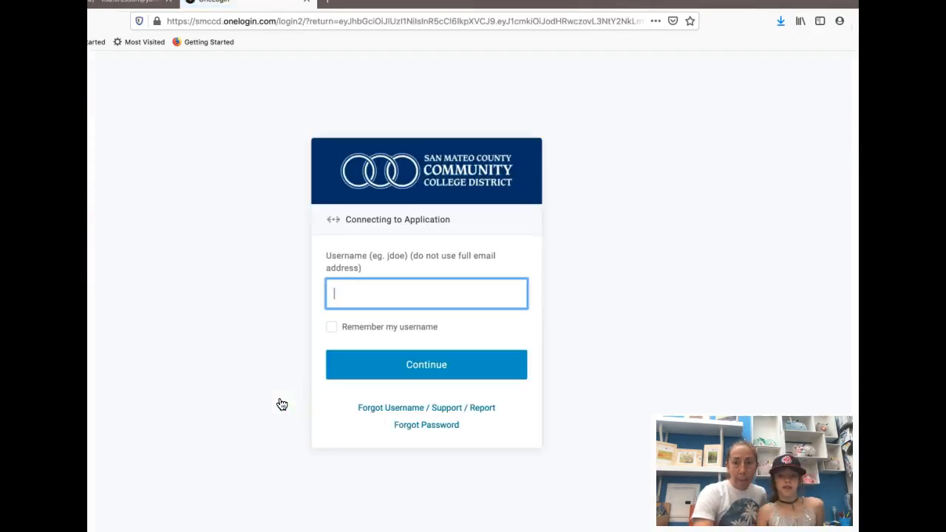
{"action": "type", "text": "cres"}
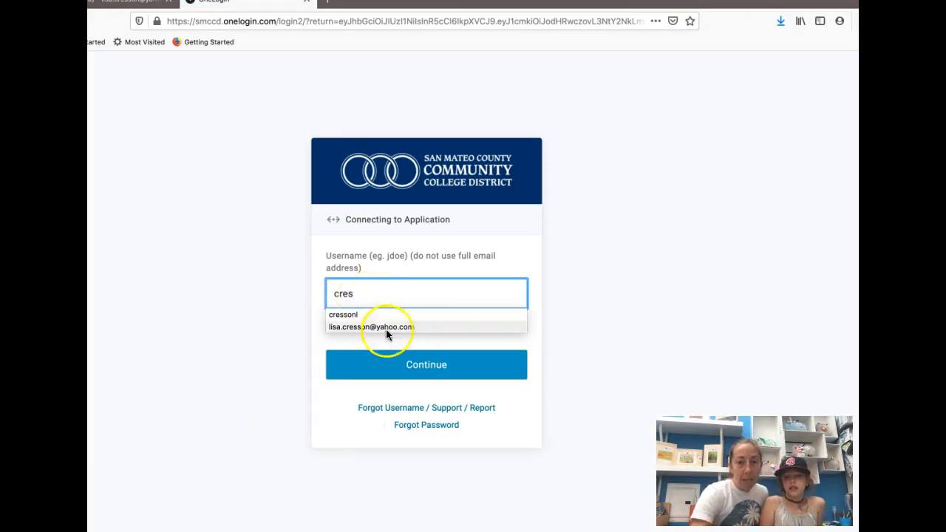
{"action": "left_click", "coordinate": [425, 365]}
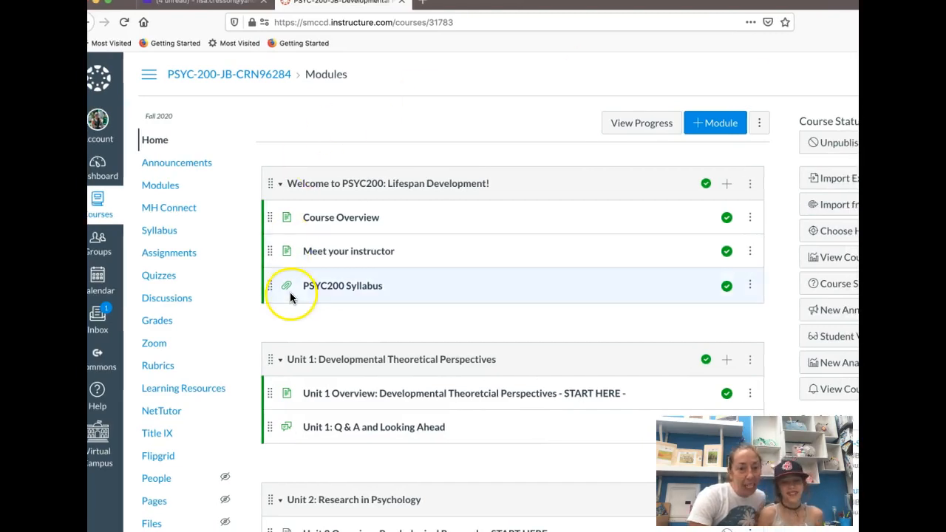
- Open Flipgrid from the PSYC-200 course navigation to load the discussion grid
{"action": "left_click", "coordinate": [158, 456]}
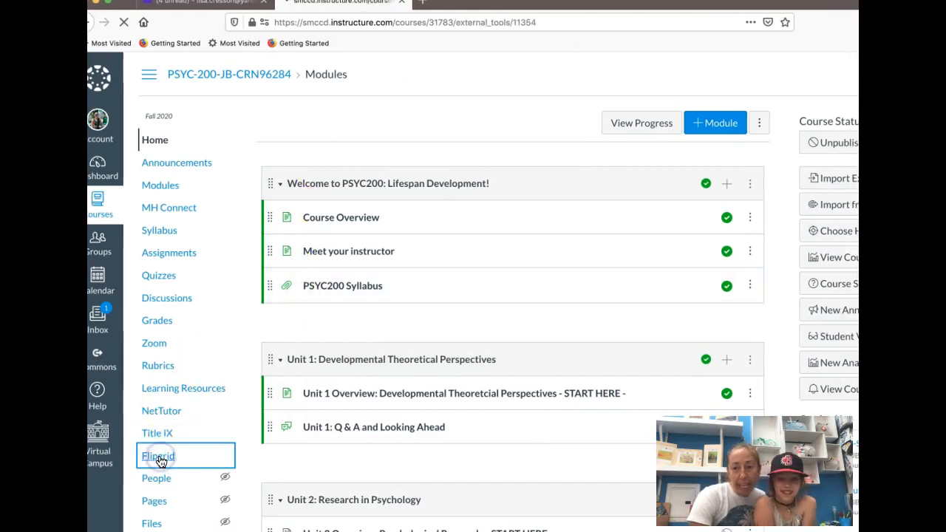
{"action": "left_click", "coordinate": [158, 456]}
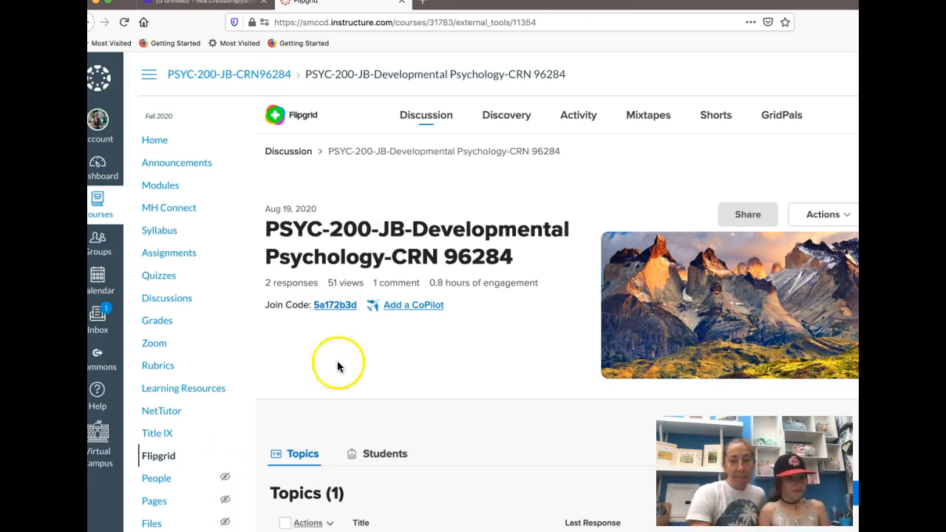
- Scroll to Topics and open 'Two Truths & a Lie' to view its prompt and responses
{"action": "scroll", "scroll_direction": "down", "scroll_amount": 3}
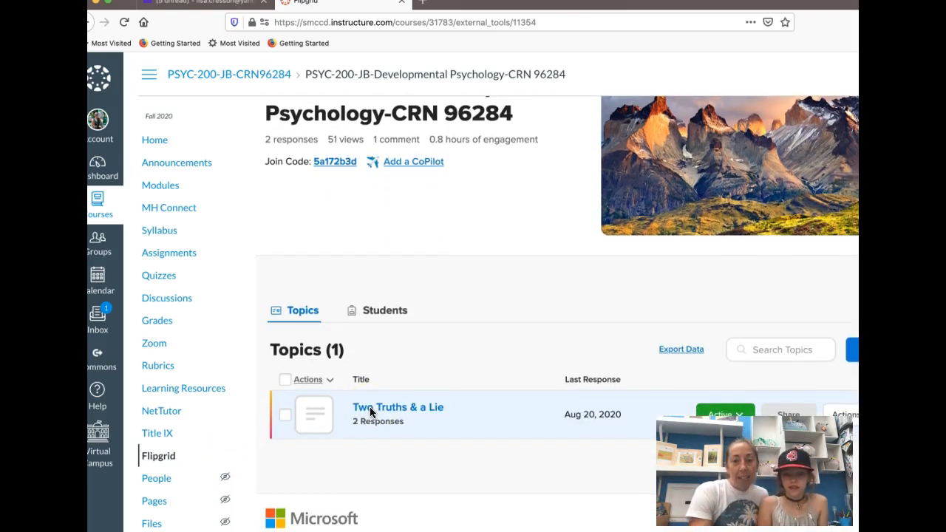
{"action": "mouse_move", "coordinate": [422, 413]}
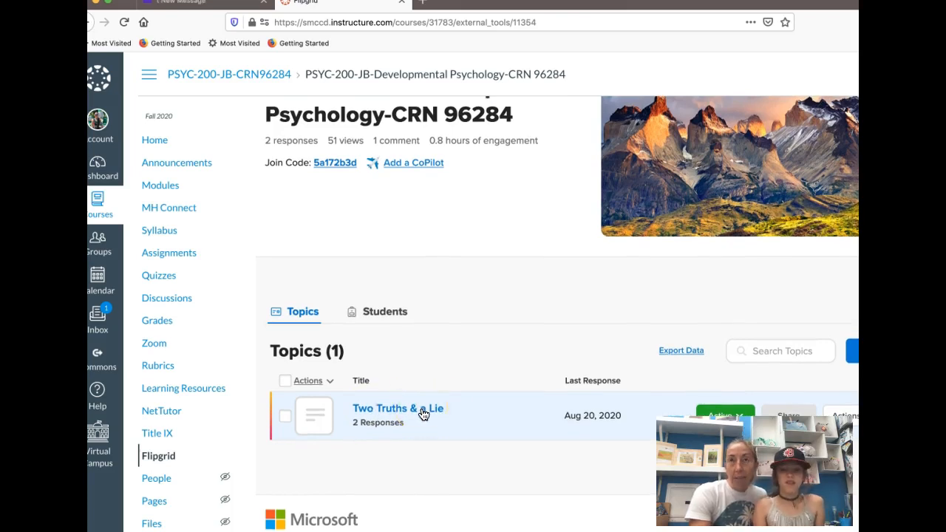
{"action": "left_click", "coordinate": [392, 408]}
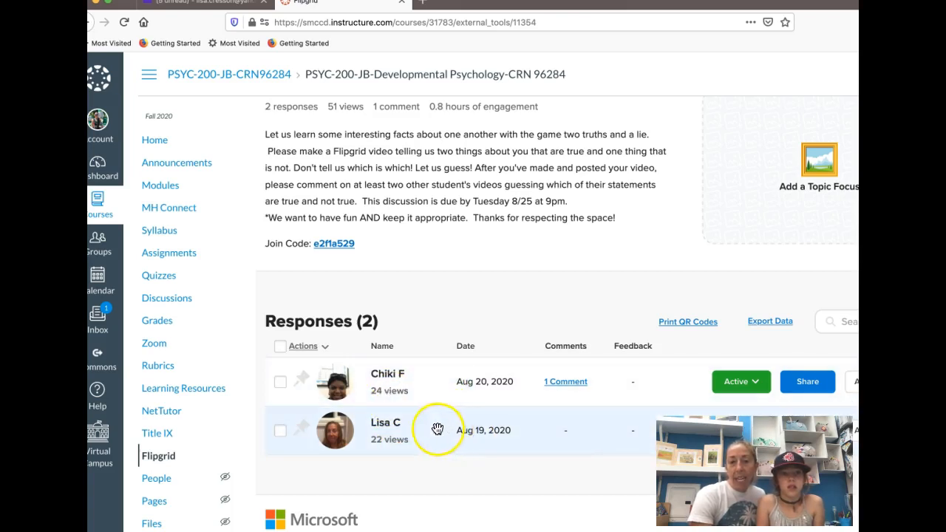
{"action": "mouse_move", "coordinate": [402, 441]}
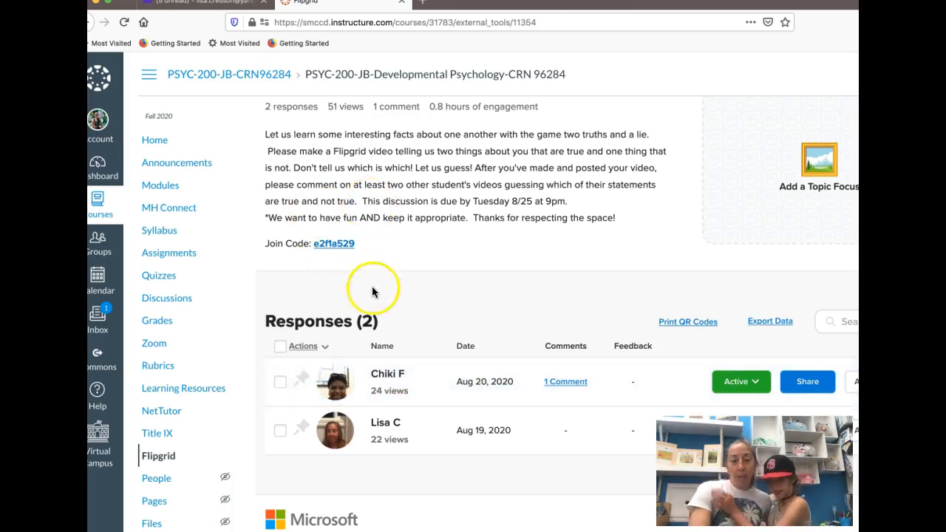
{"action": "mouse_move", "coordinate": [360, 194]}
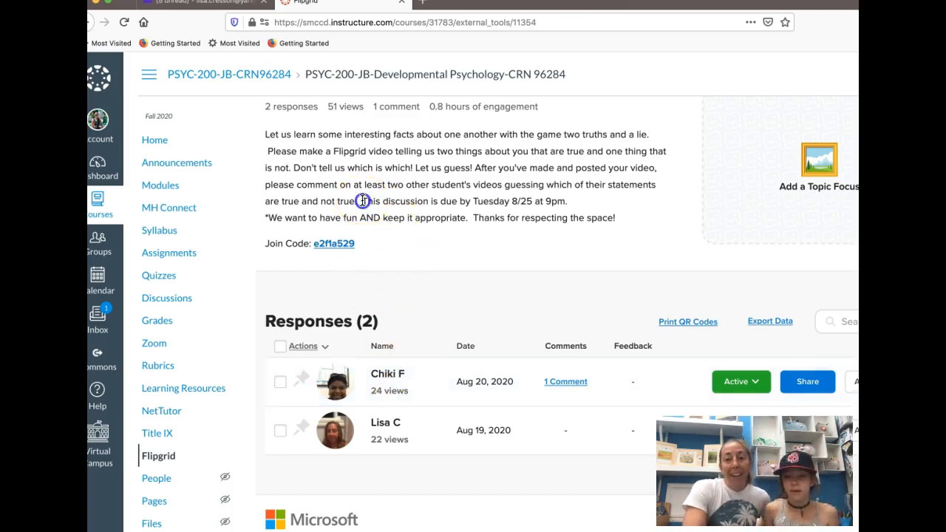
- Select the prompt's Tuesday 8/25 9pm due date and keep-it-appropriate sentences
{"action": "left_click_drag", "start_coordinate": [362, 201], "coordinate": [580, 217]}
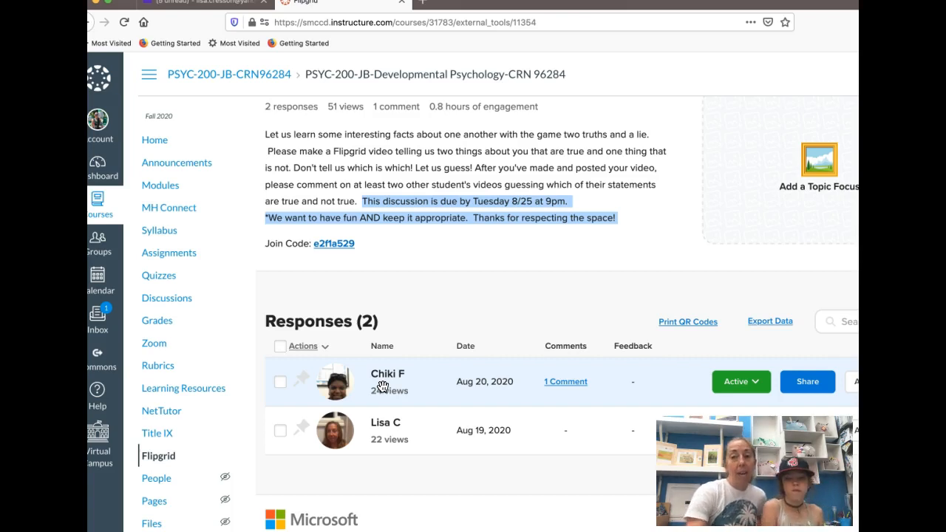
{"action": "mouse_move", "coordinate": [494, 319]}
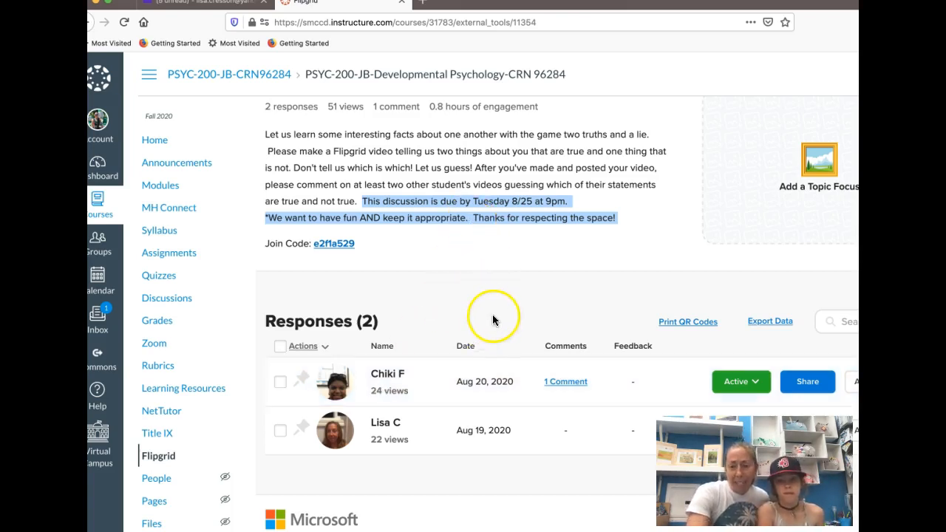
{"action": "mouse_move", "coordinate": [504, 304]}
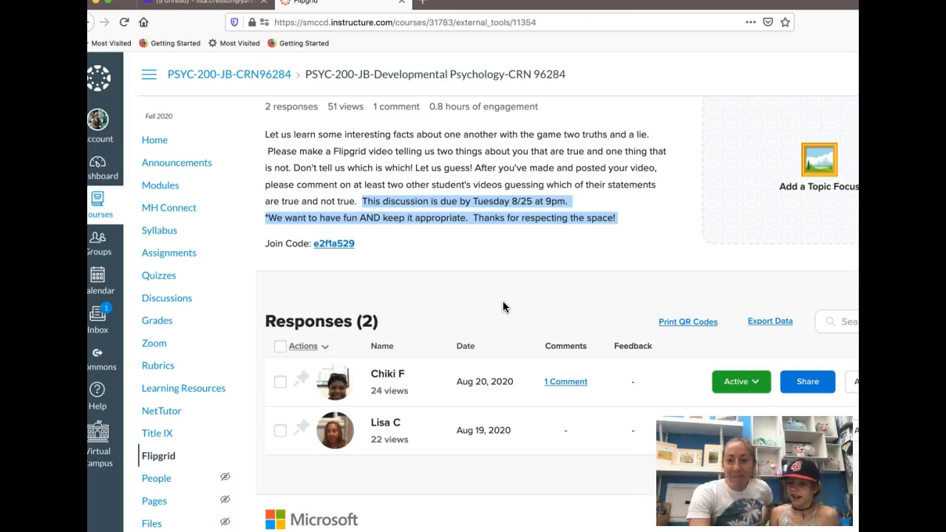
{"action": "mouse_move", "coordinate": [434, 287]}
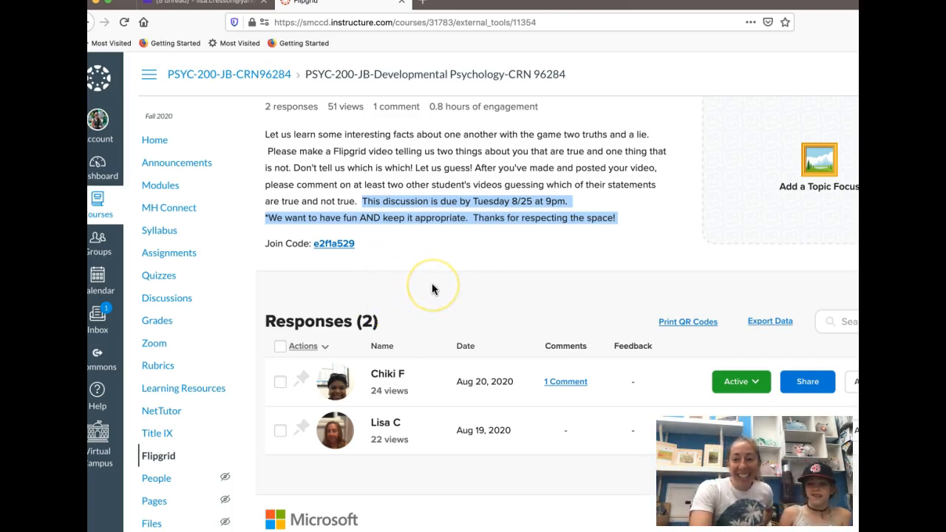
{"action": "mouse_move", "coordinate": [409, 286]}
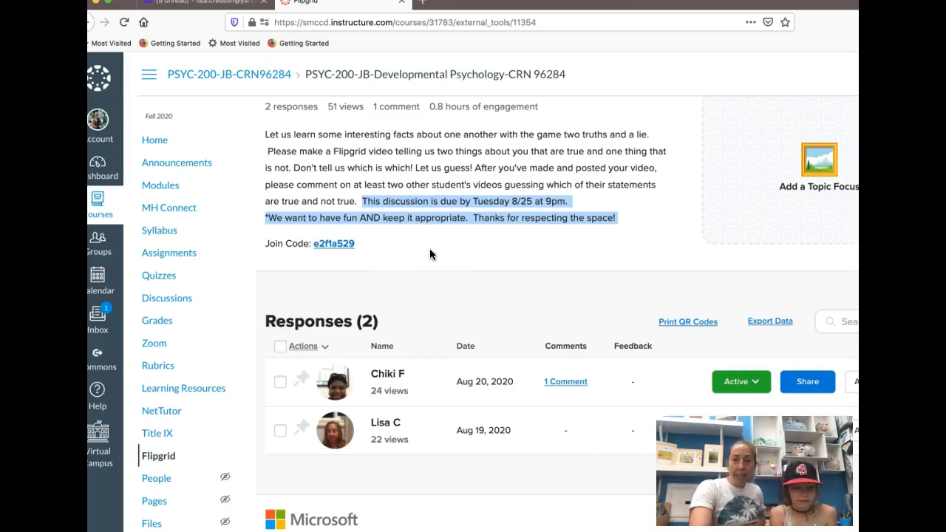
{"action": "mouse_move", "coordinate": [473, 351]}
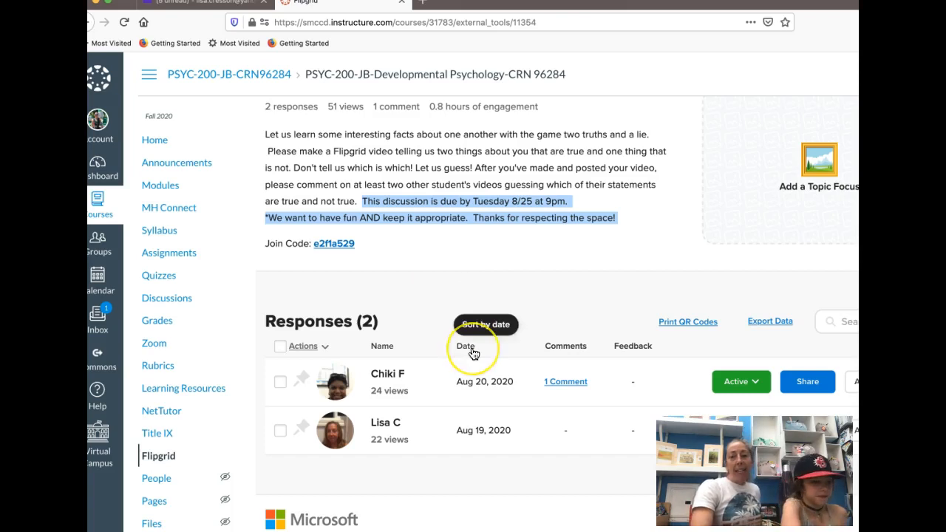